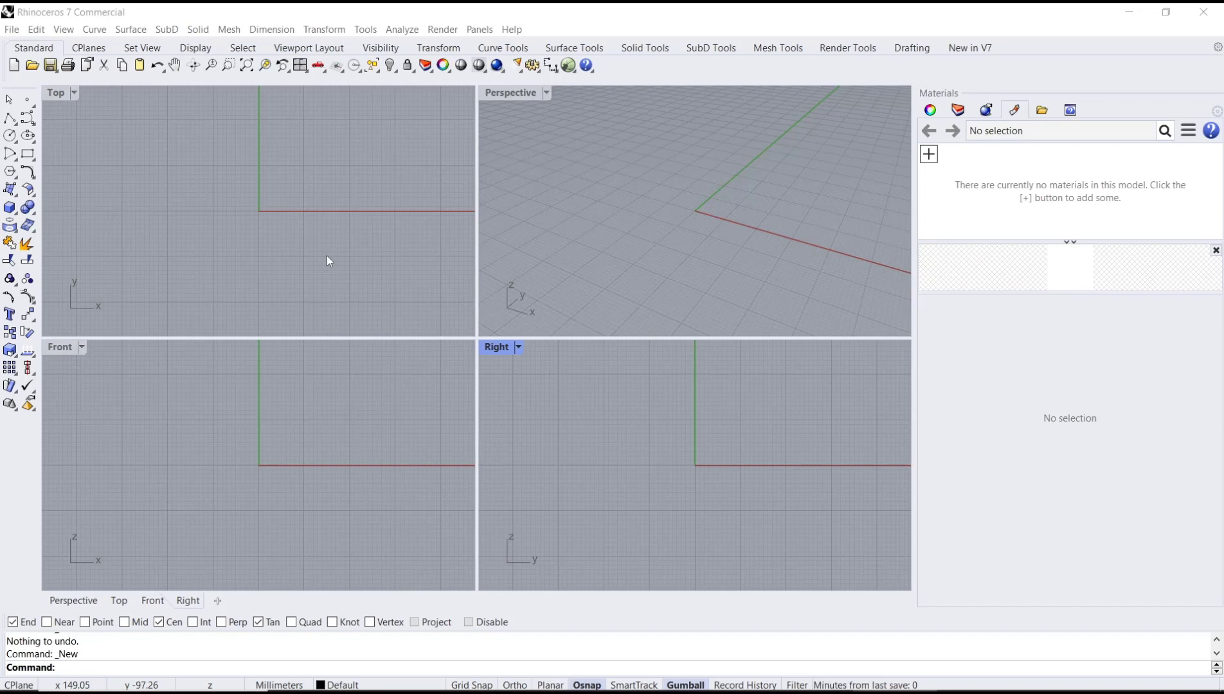
pyautogui.moveTo(347, 270)
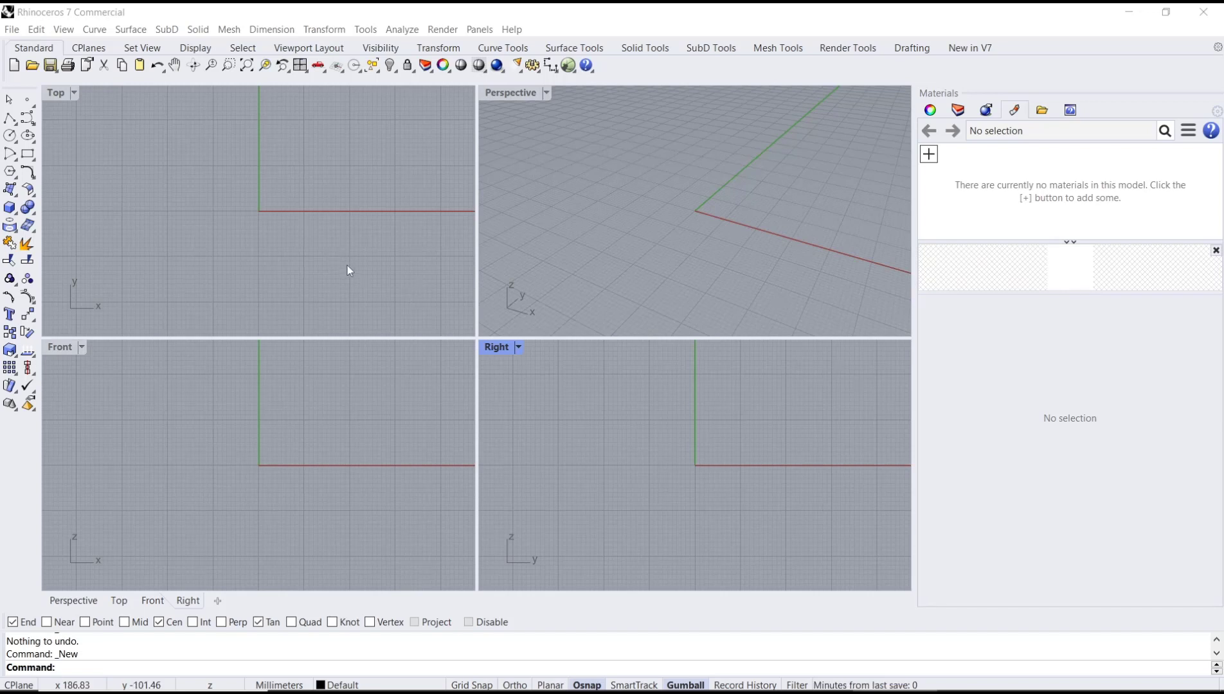
# Create a new floating Top viewport via View > Viewport Layout > New Viewport.
pyautogui.click(63, 29)
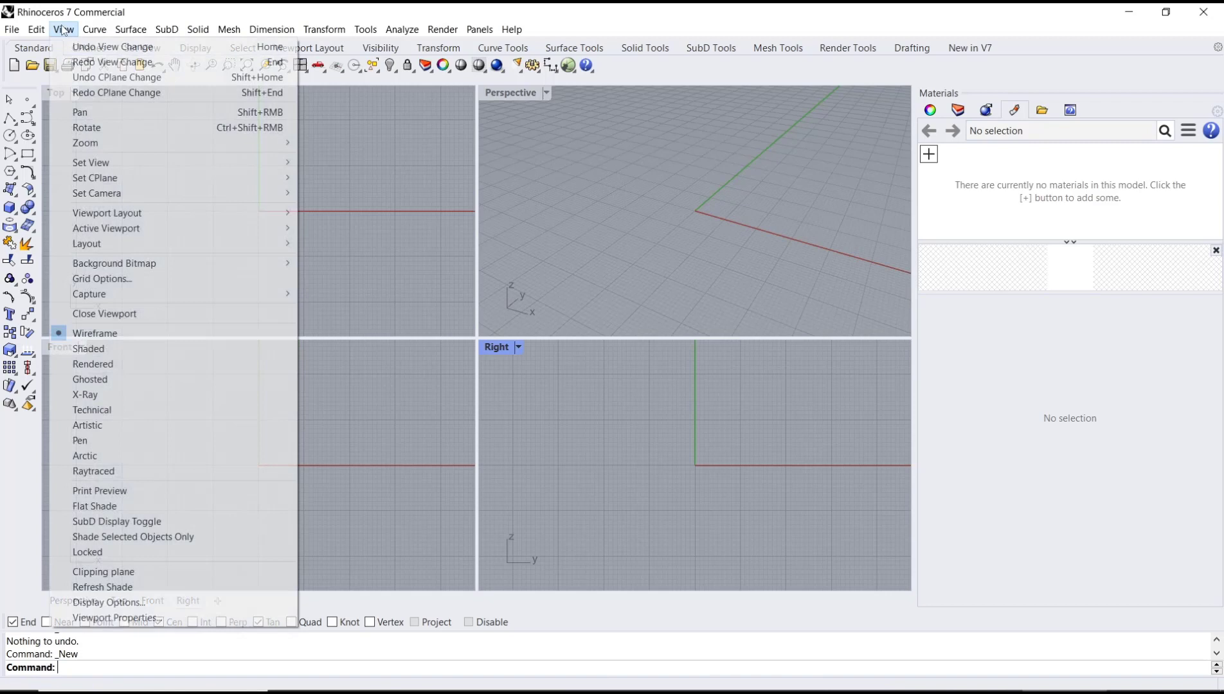
pyautogui.moveTo(106, 212)
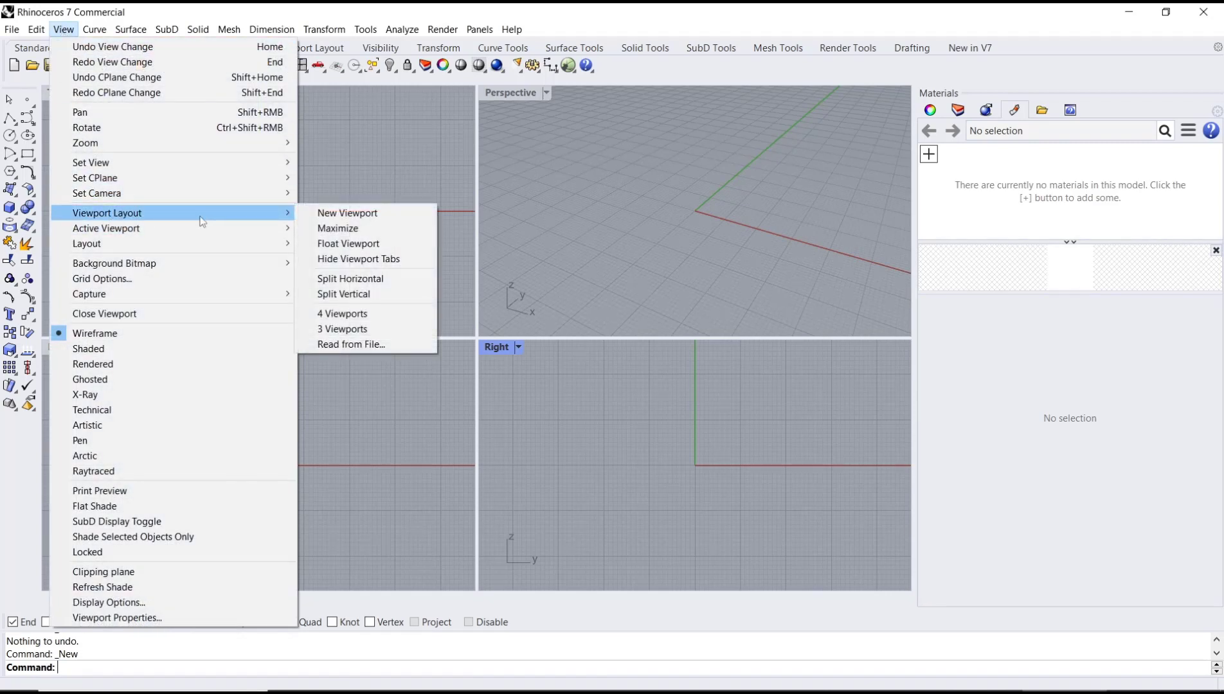
pyautogui.moveTo(347, 212)
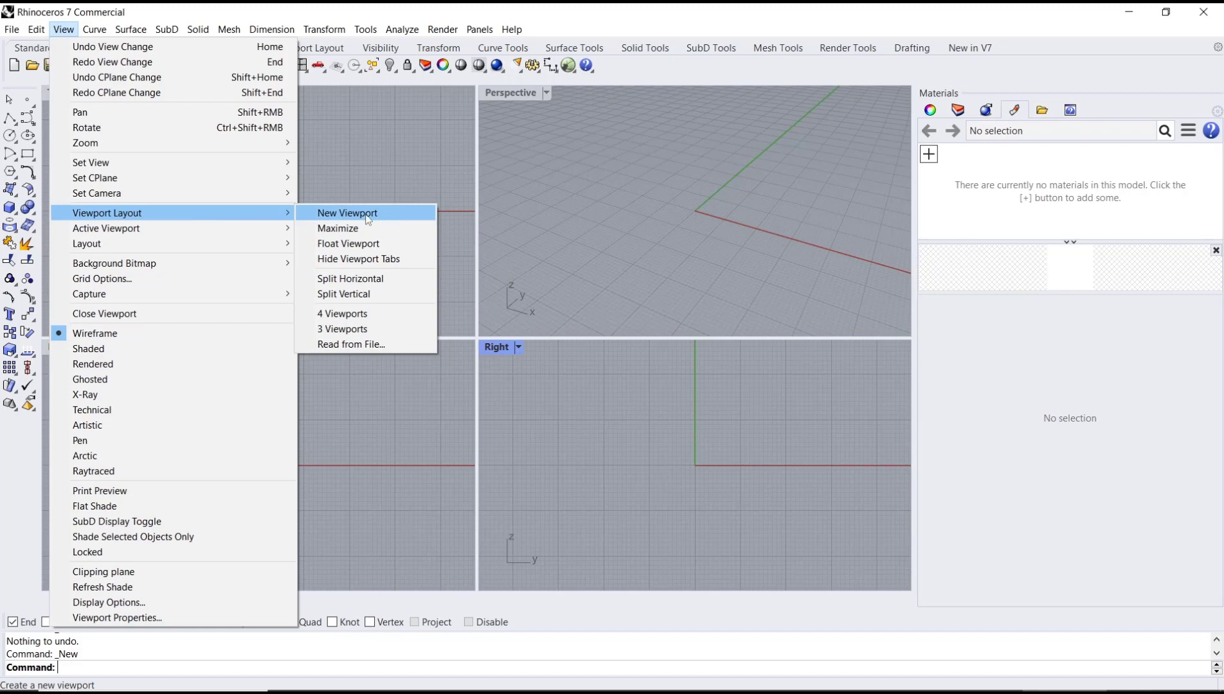
pyautogui.click(347, 212)
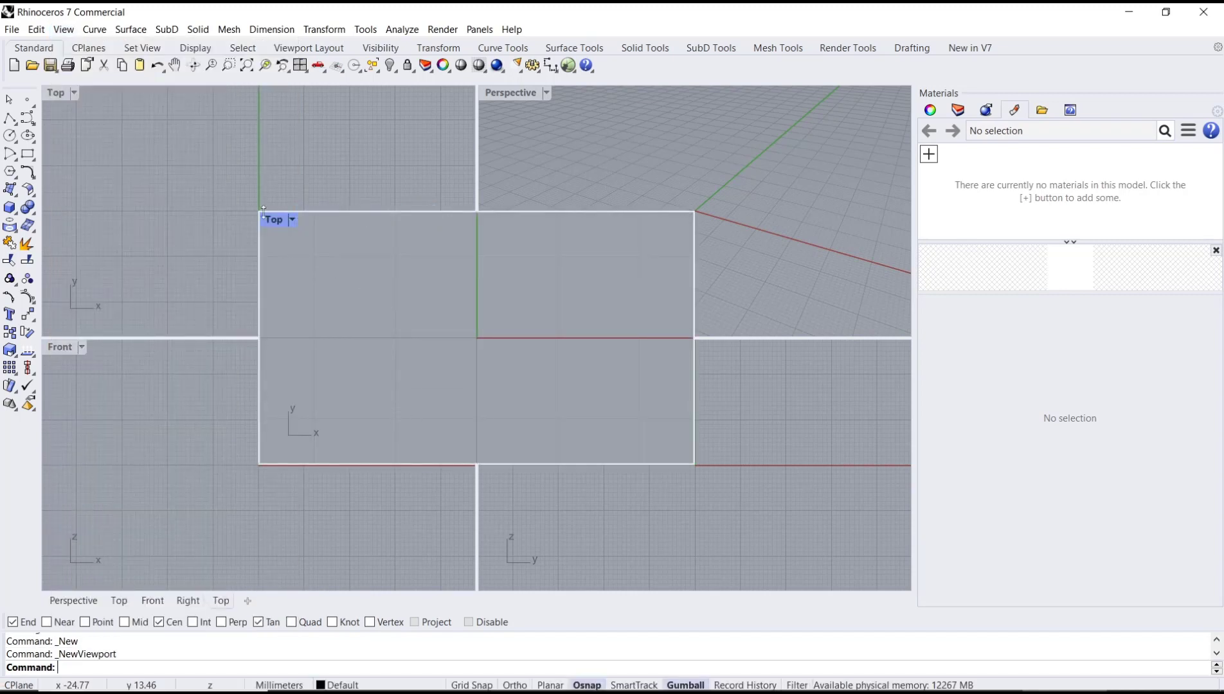
pyautogui.moveTo(328, 443)
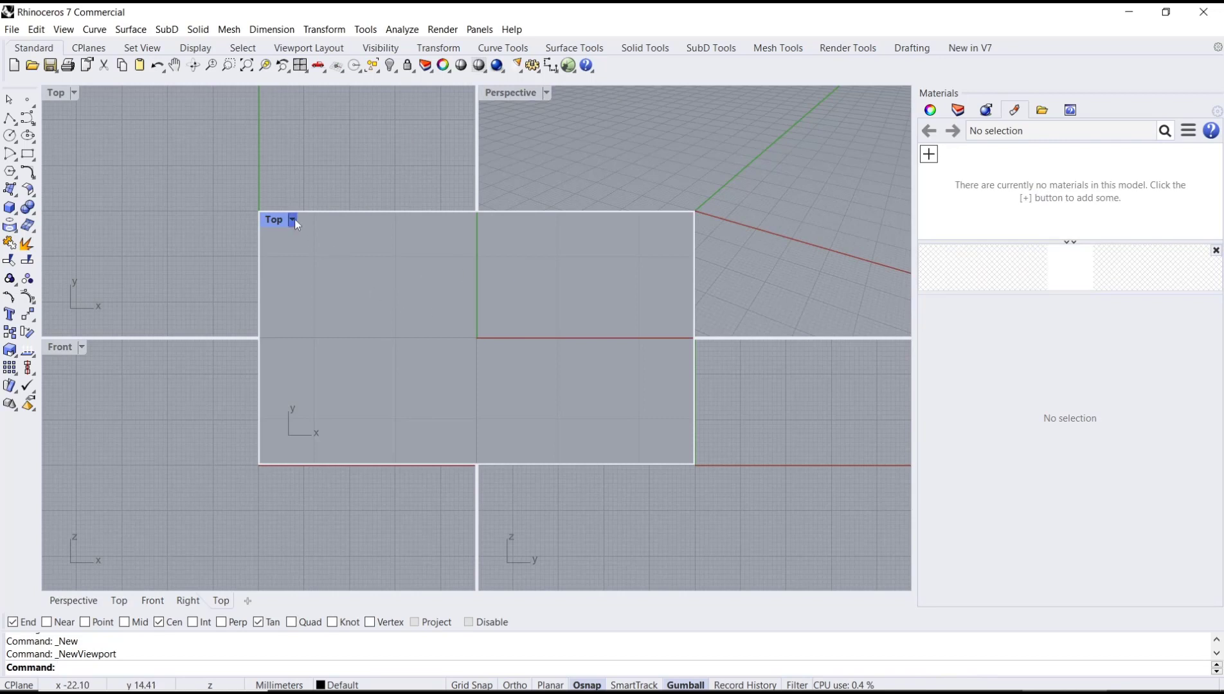
# Close the floating Top viewport from its title menu, leaving the four standard views.
pyautogui.click(293, 219)
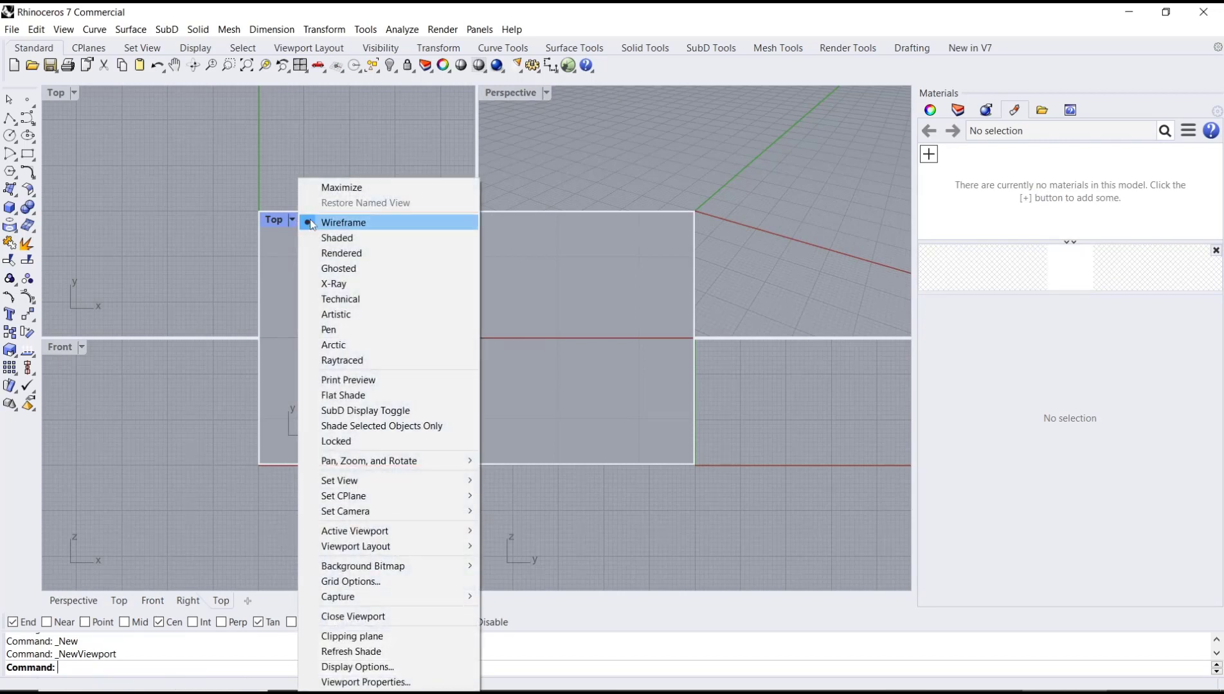
pyautogui.moveTo(353, 617)
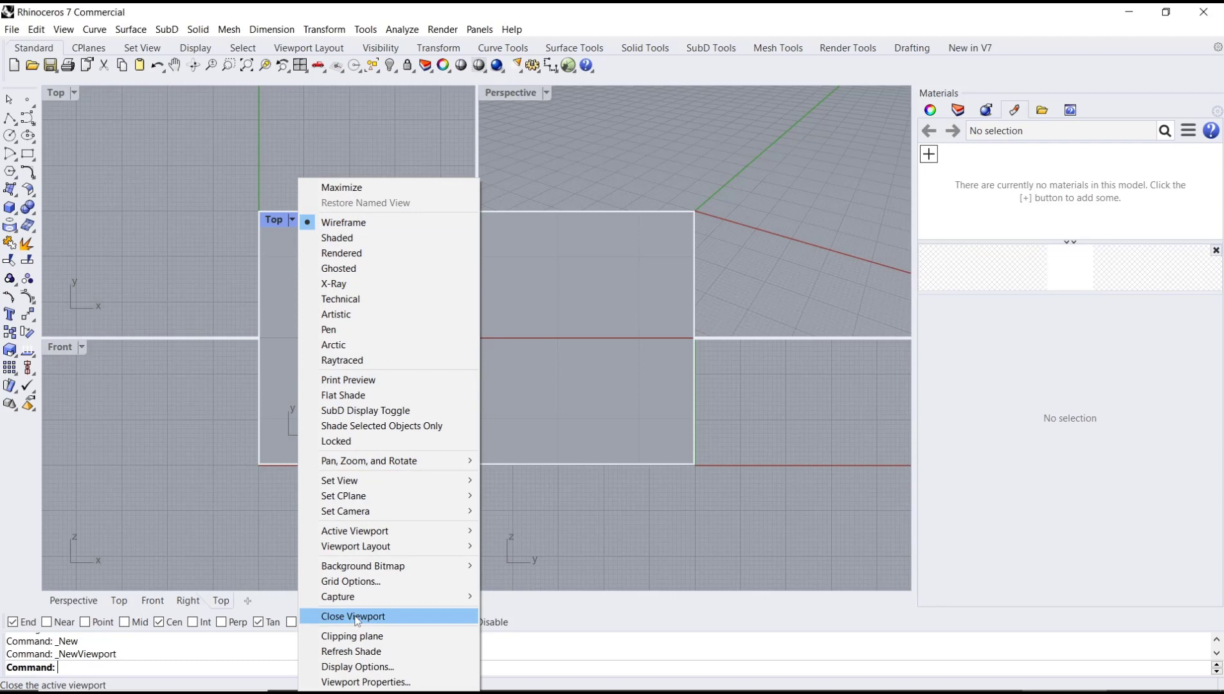
pyautogui.click(353, 616)
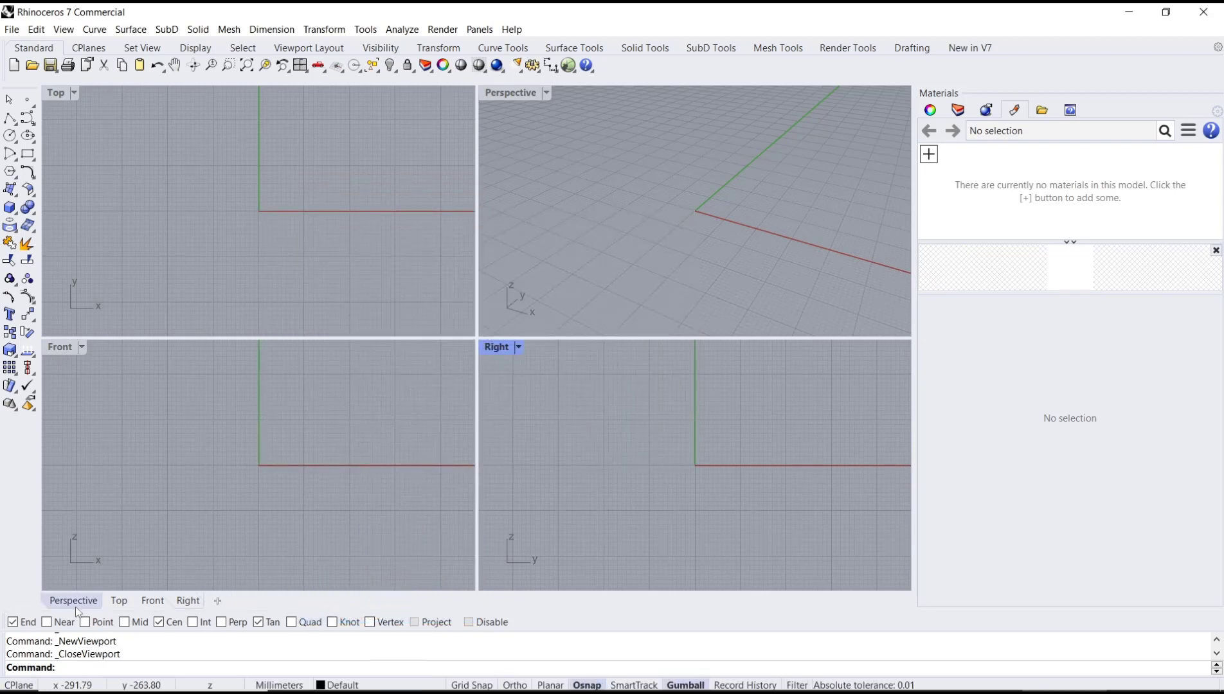
pyautogui.click(117, 600)
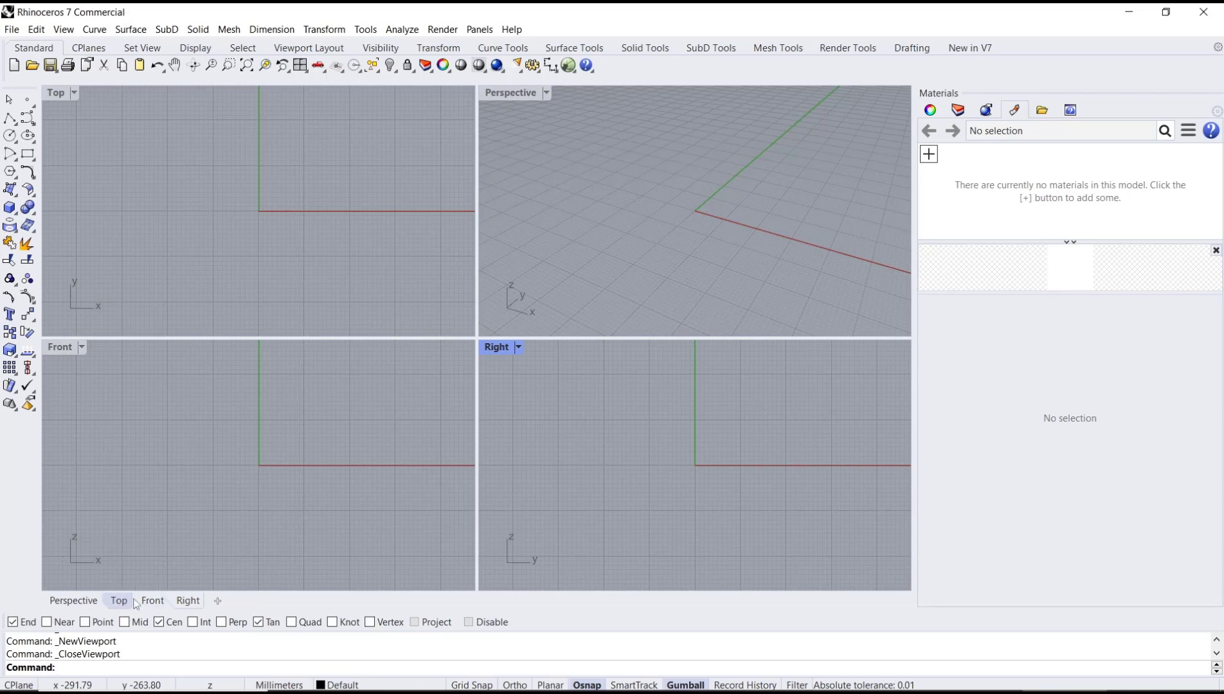
pyautogui.rightClick(119, 601)
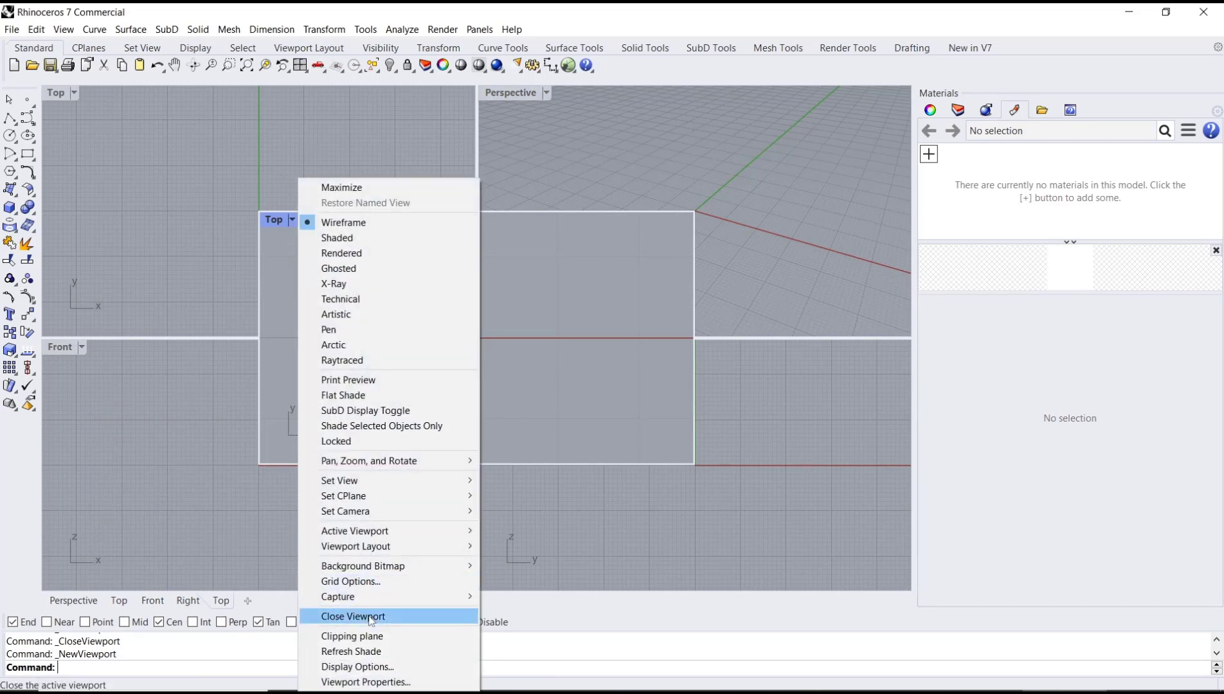
pyautogui.click(354, 617)
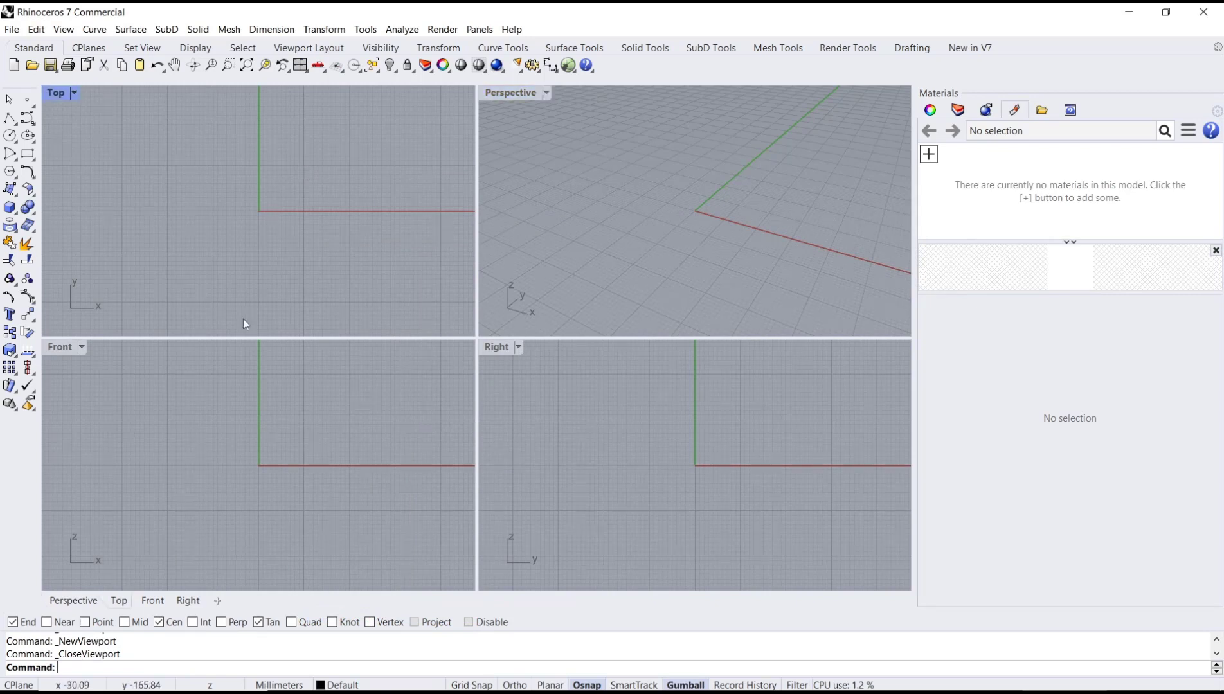
# Split the Top viewport horizontally into two stacked Top views, then activate Perspective.
pyautogui.click(218, 601)
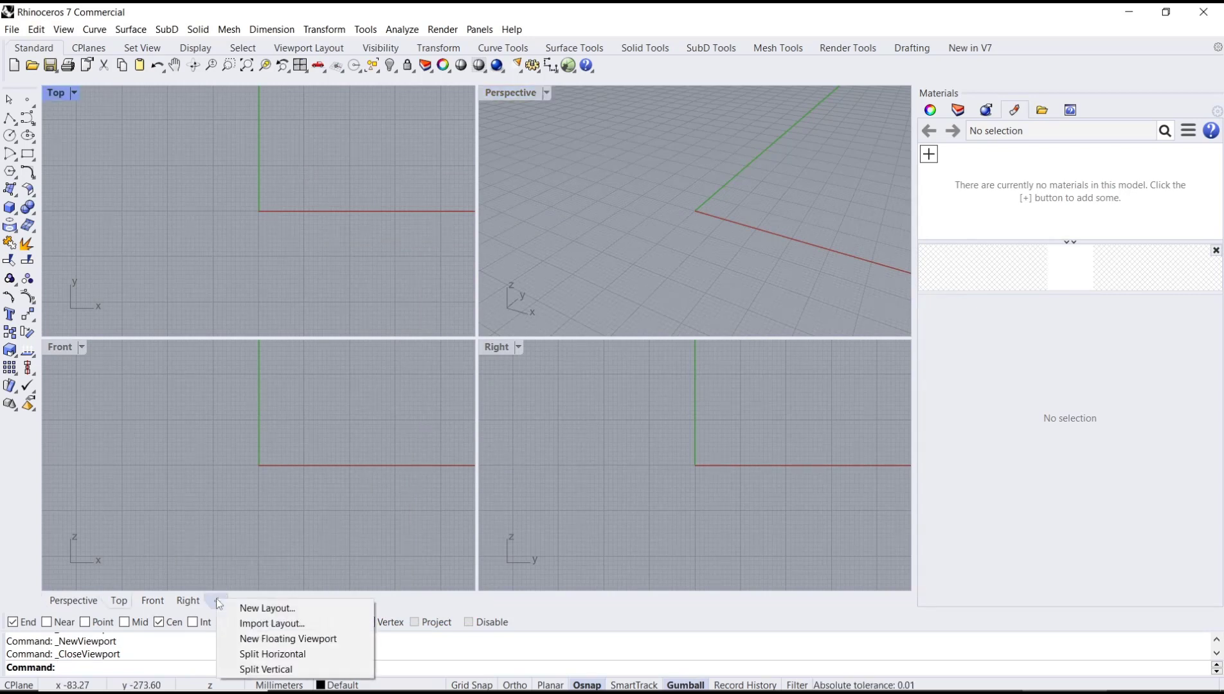
pyautogui.moveTo(265, 607)
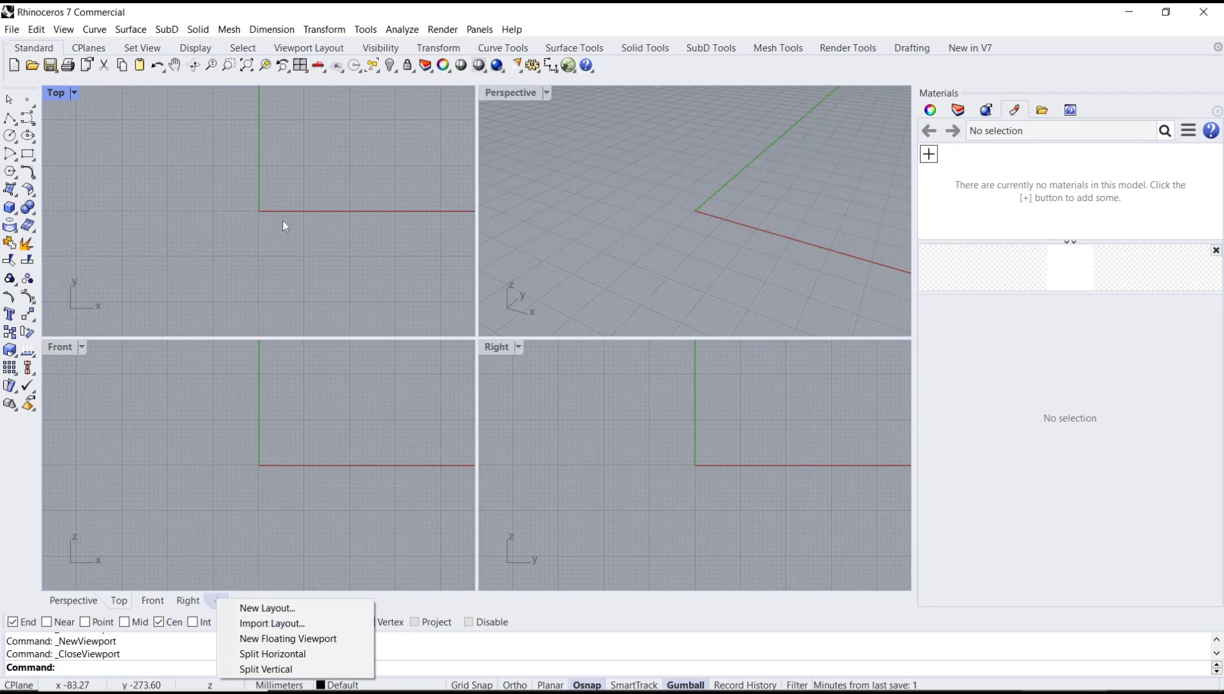
pyautogui.moveTo(274, 659)
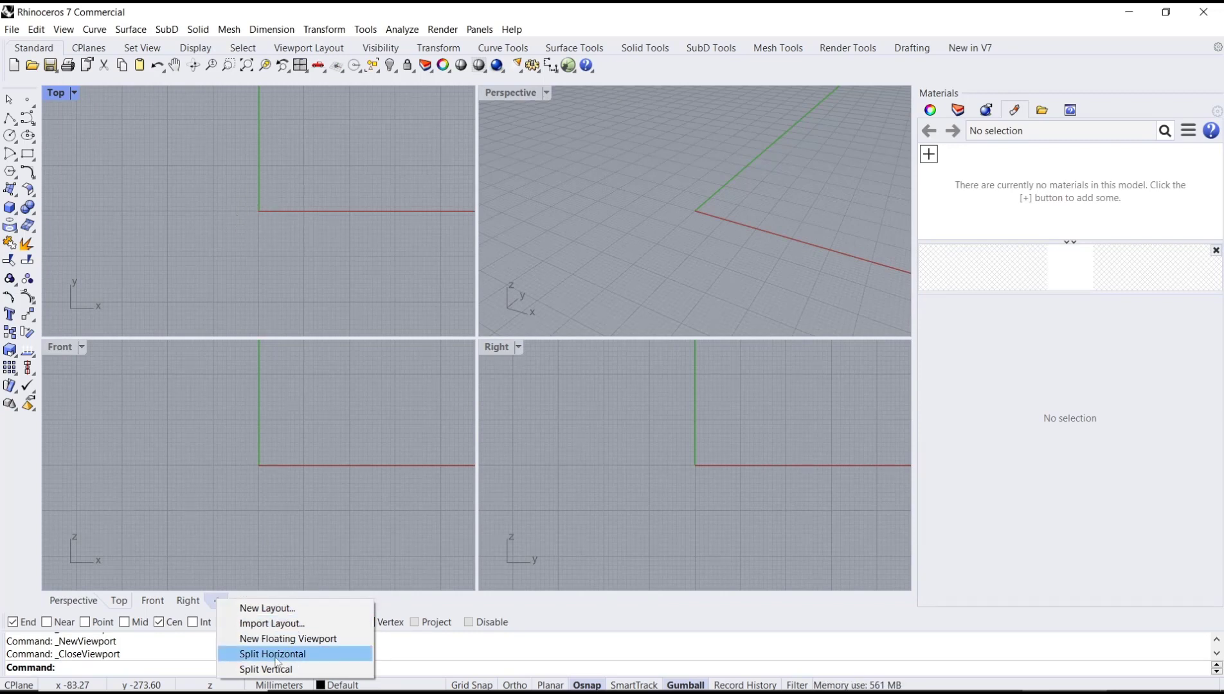
pyautogui.click(272, 654)
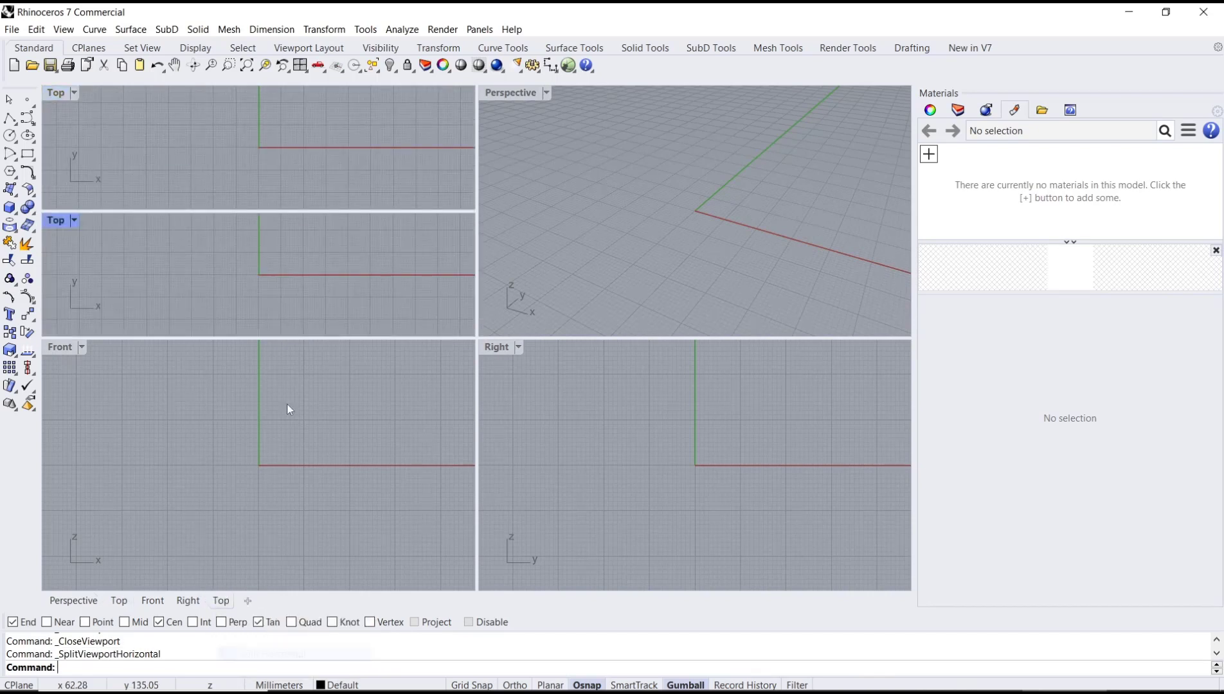
pyautogui.click(653, 201)
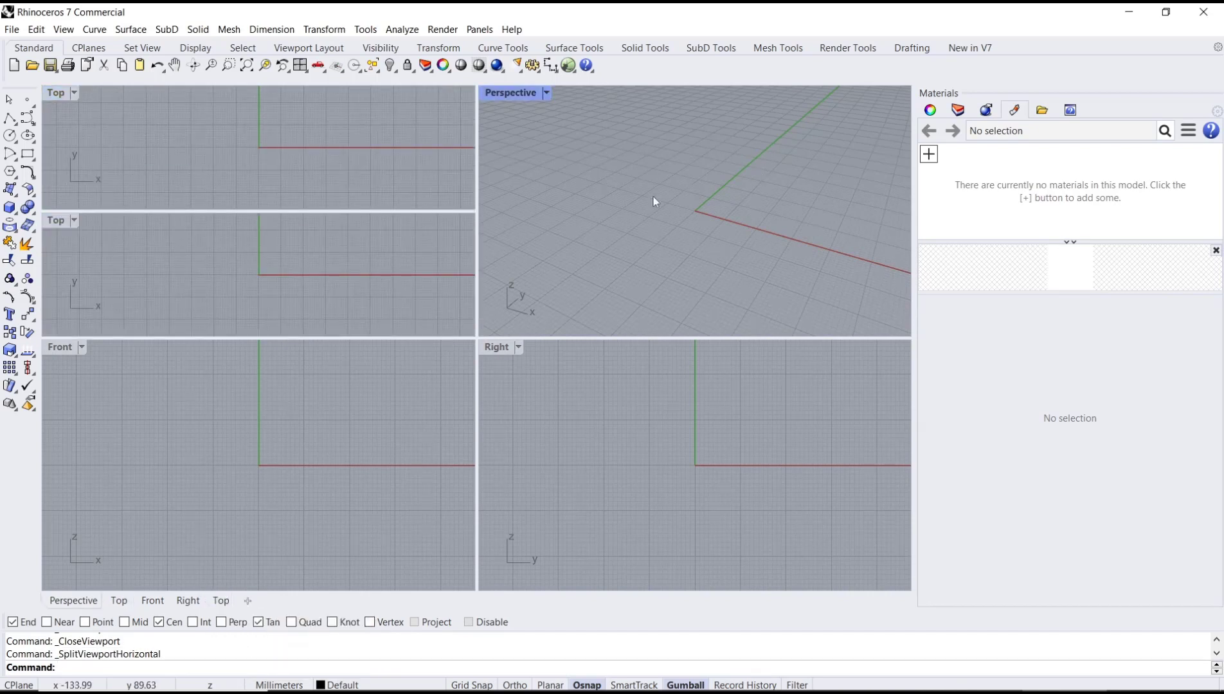
pyautogui.click(247, 601)
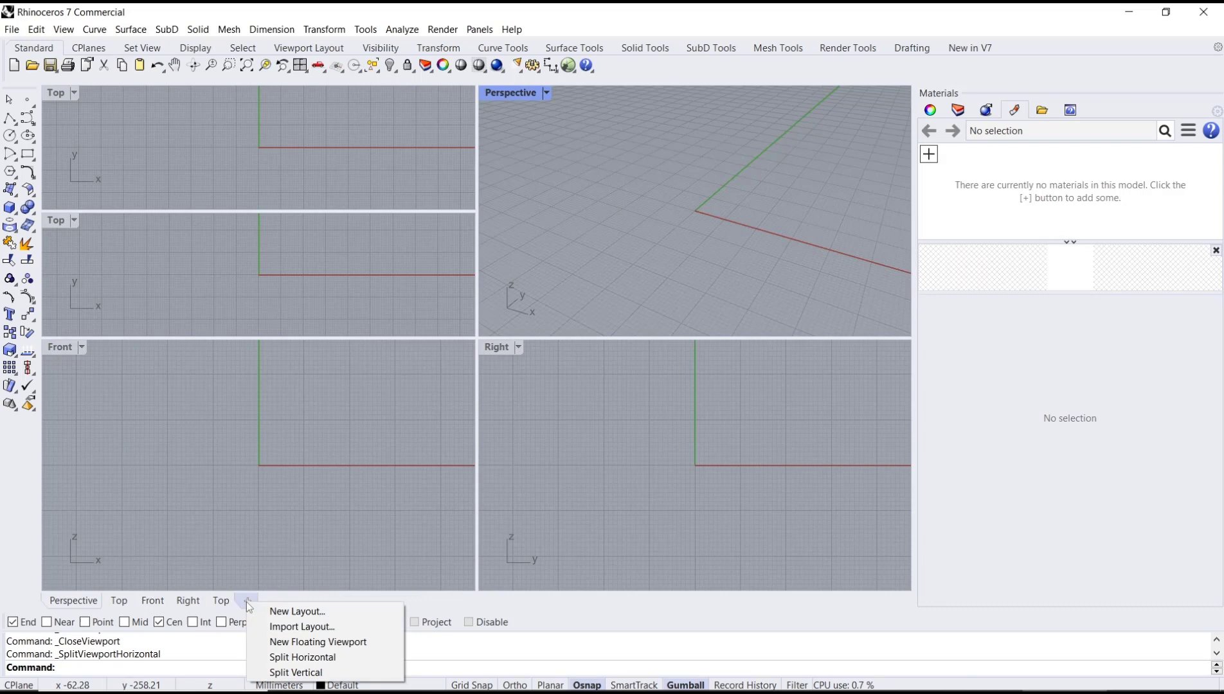
pyautogui.click(296, 673)
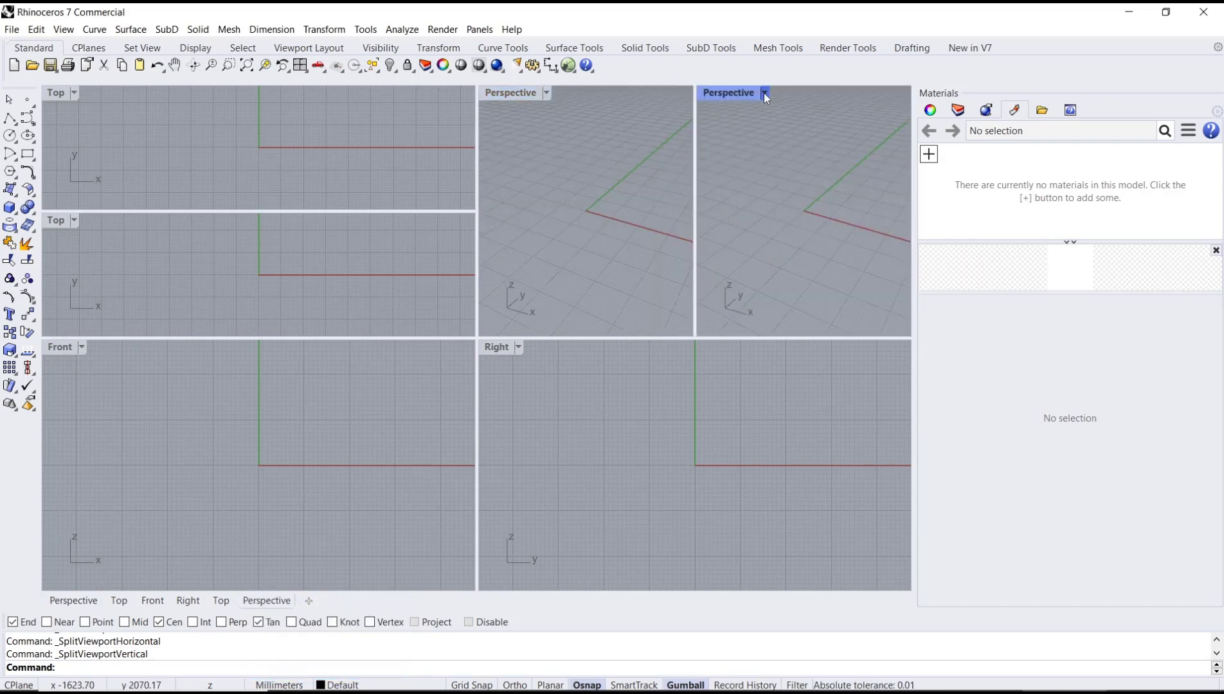
pyautogui.click(765, 93)
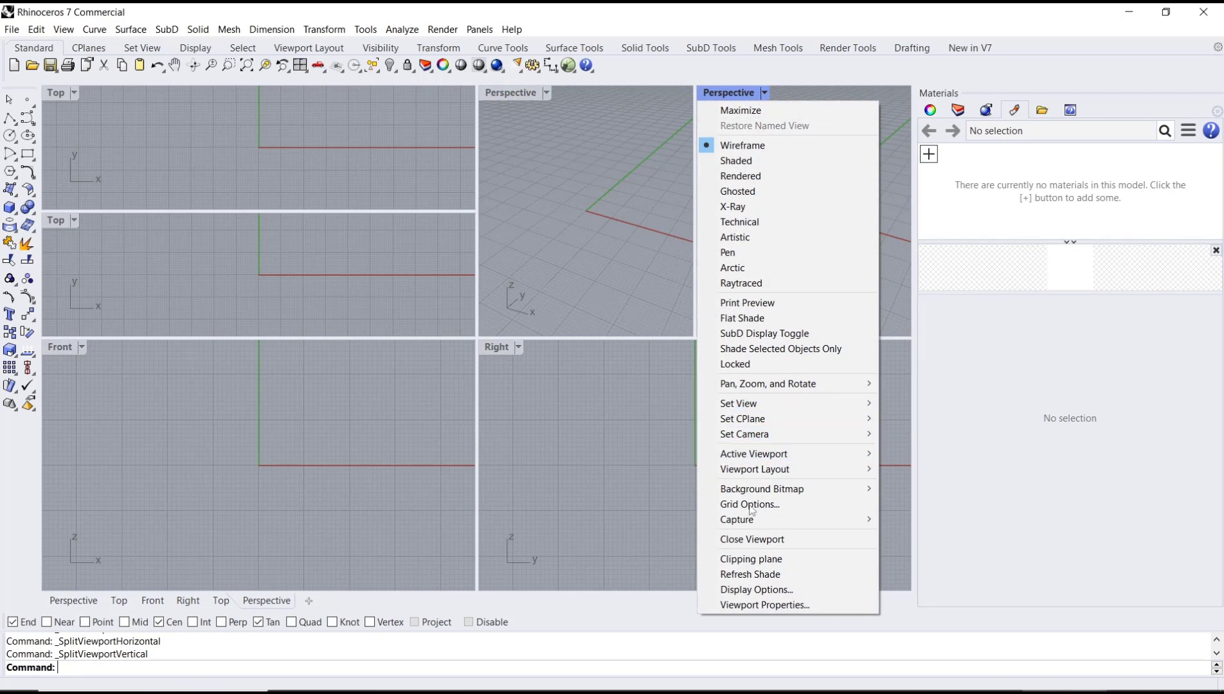
pyautogui.click(751, 539)
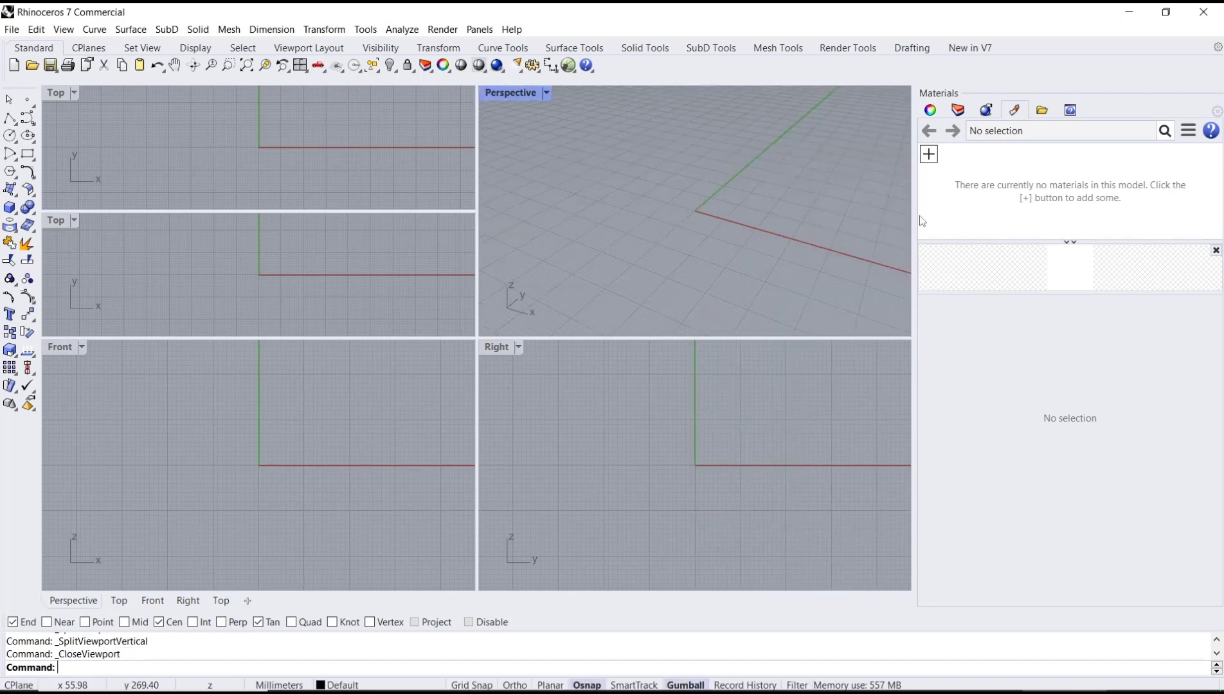
pyautogui.moveTo(576, 249)
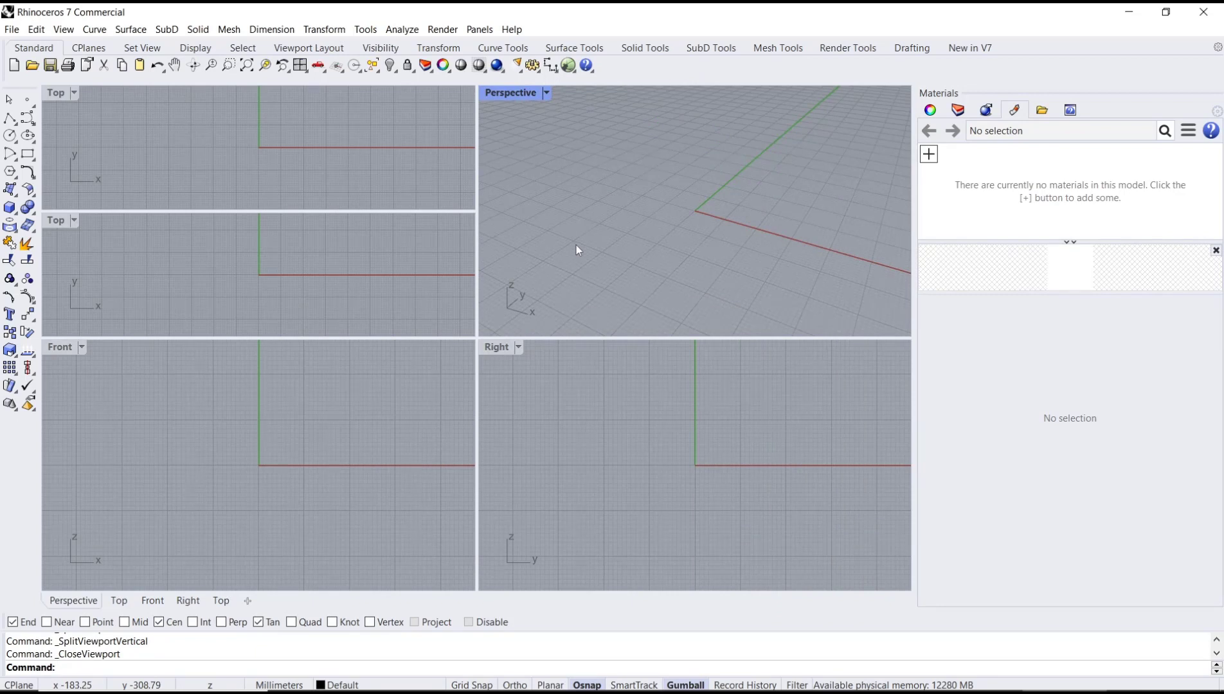